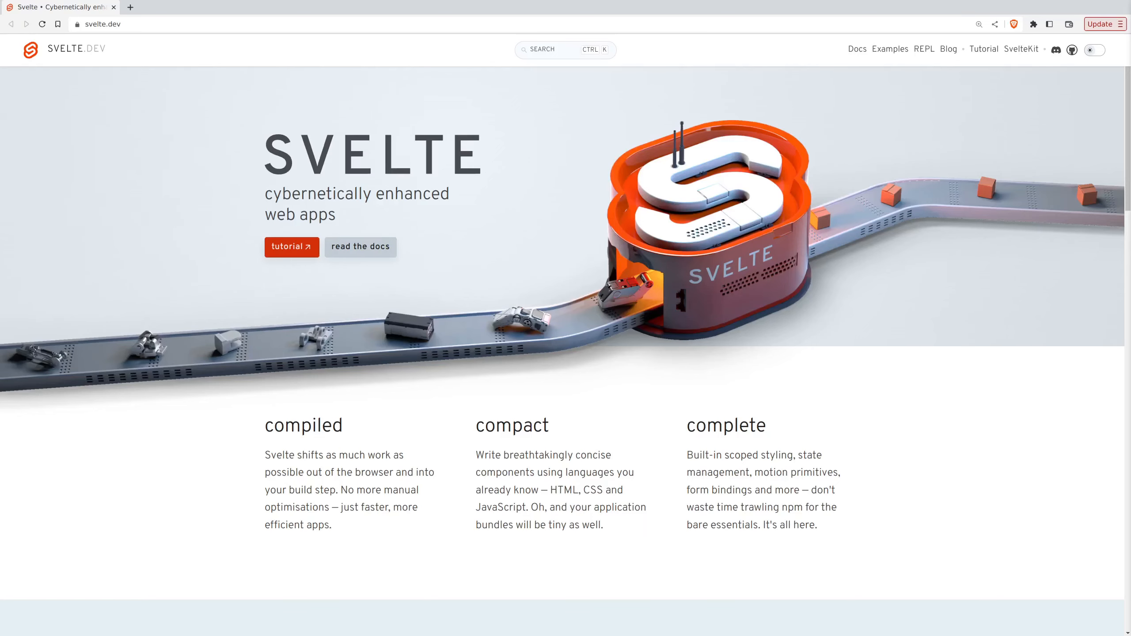
Read down the Rust home page to the Why Rust? Performance, Reliability and Productivity reasons
double_click(303, 425)
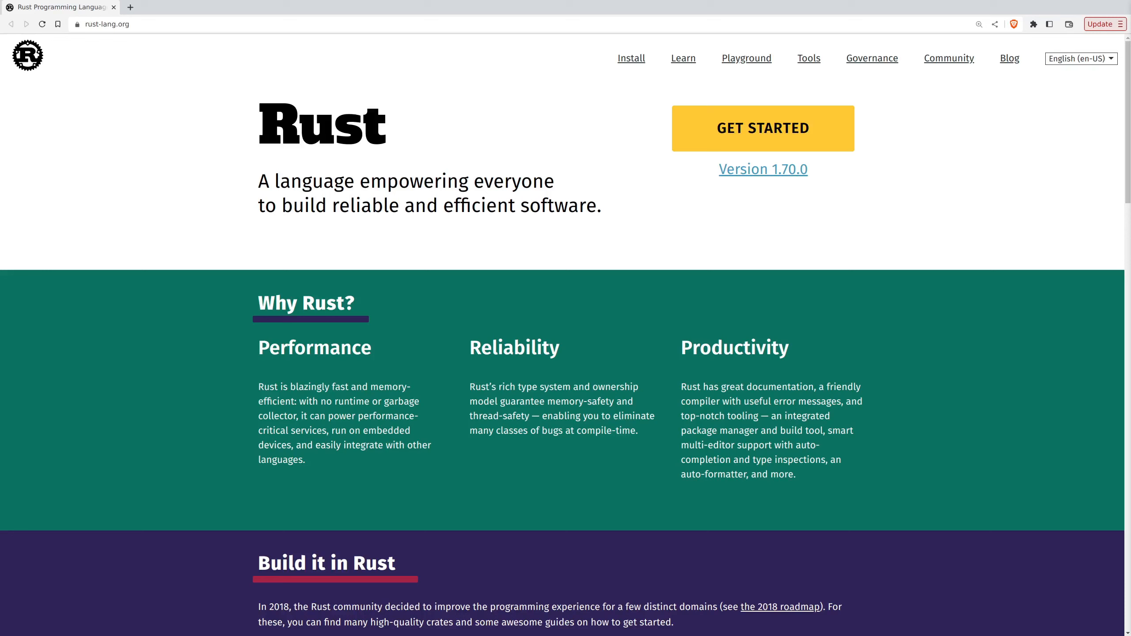
scroll(down, 3)
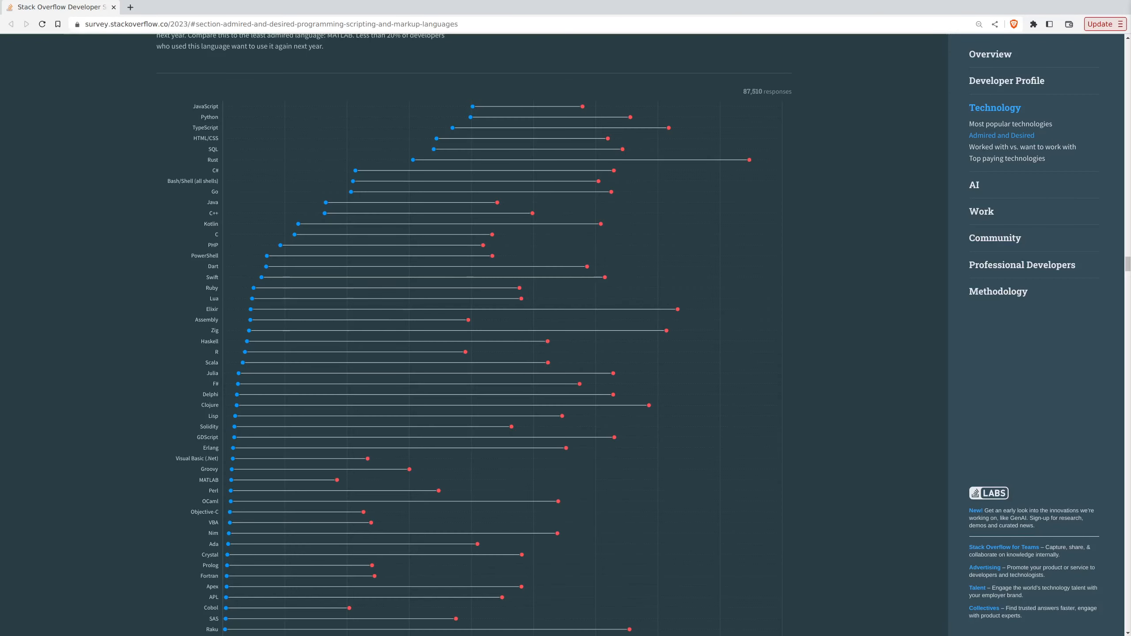
mouse_move(749, 160)
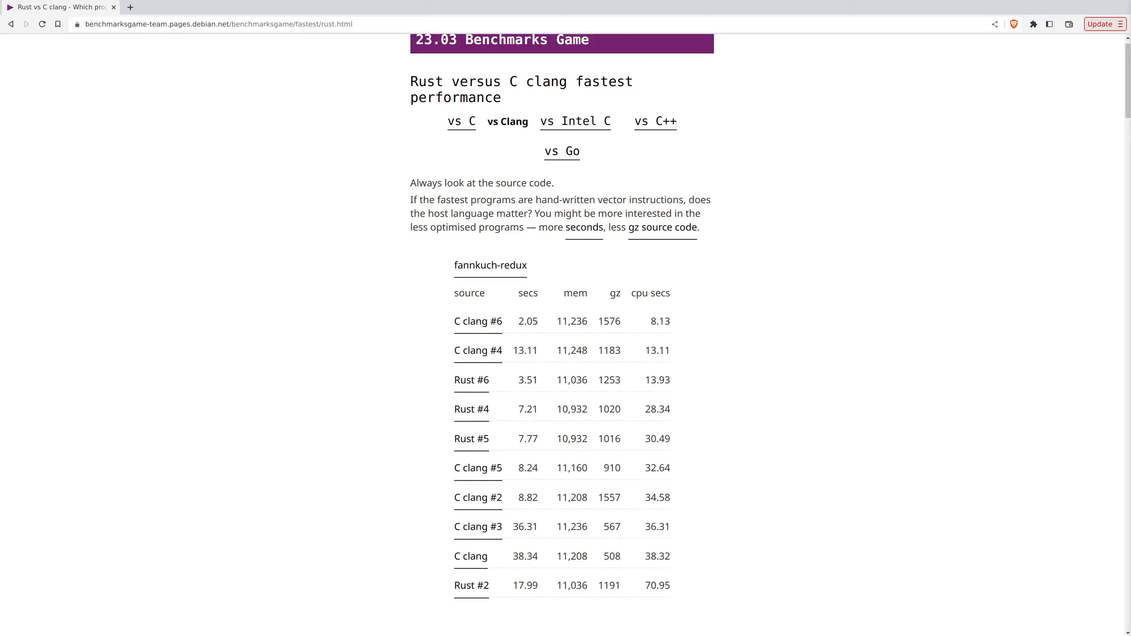
Highlight C clang #6 fannkuch-redux time 2.05 and read the tables down through n-body, mandelbrot, pidigits to fasta
double_click(527, 321)
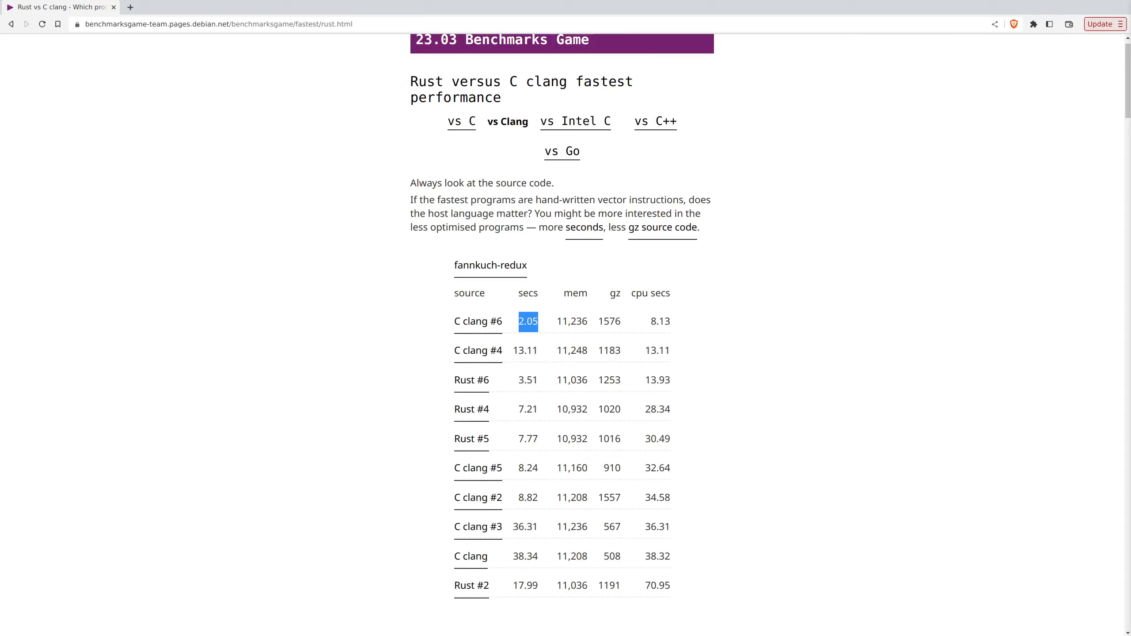
scroll(down, 3)
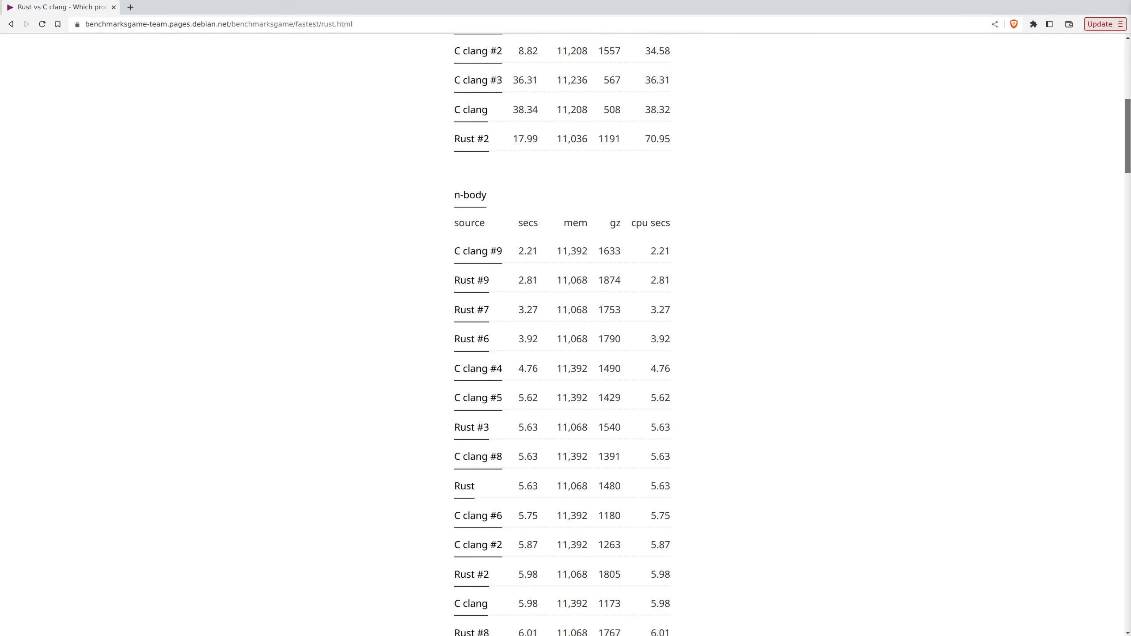
scroll(down, 3)
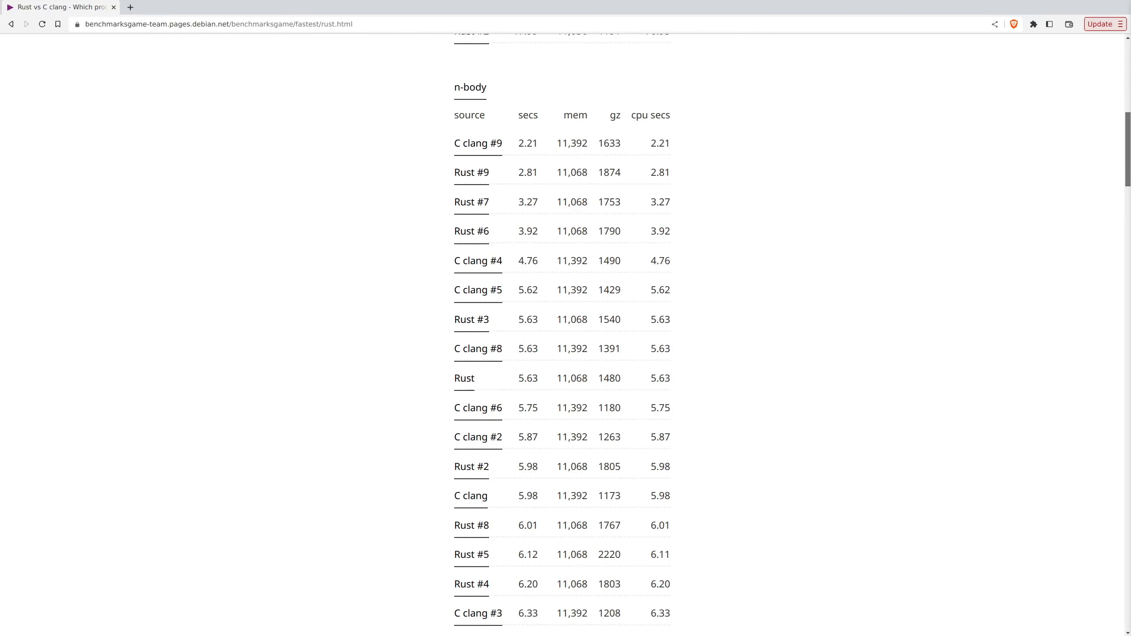
scroll(down, 3)
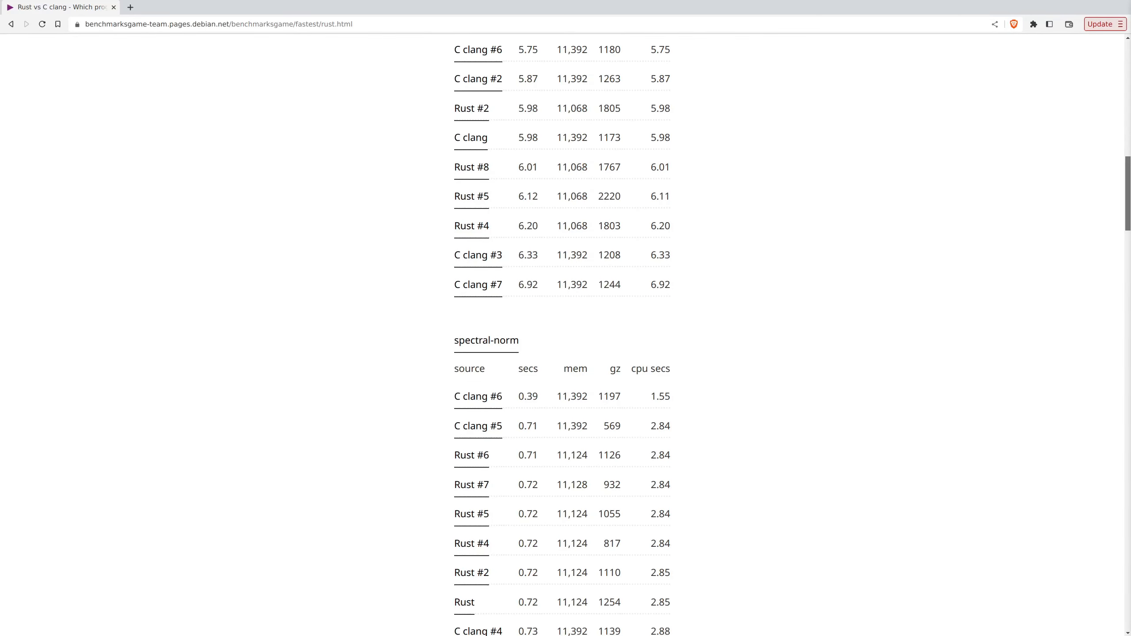
scroll(down, 3)
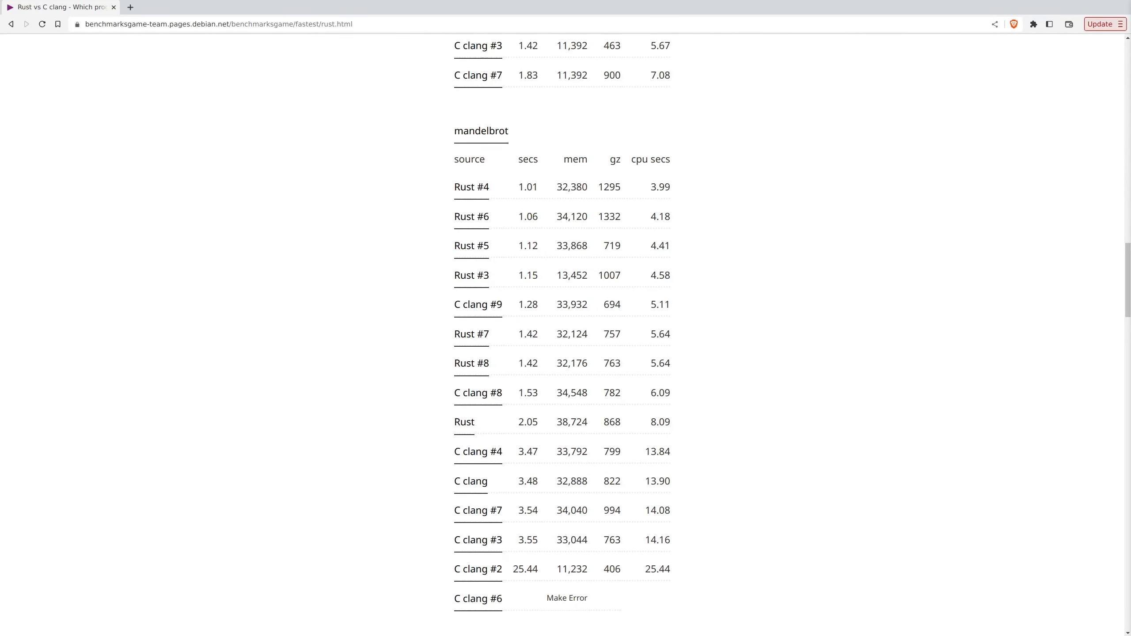
scroll(down, 3)
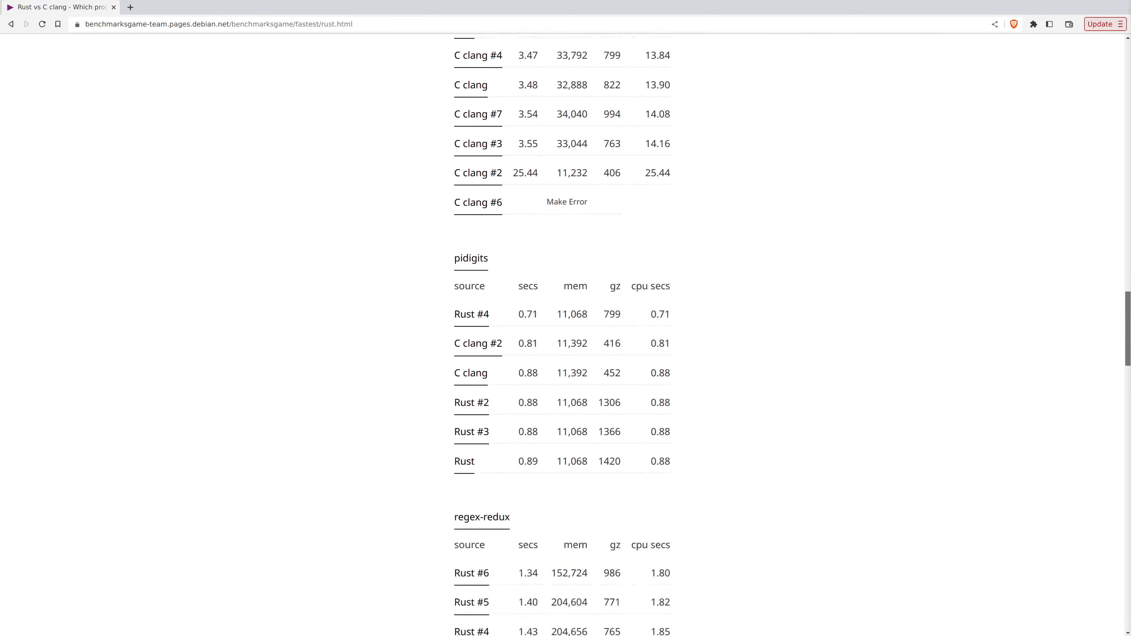
scroll(down, 3)
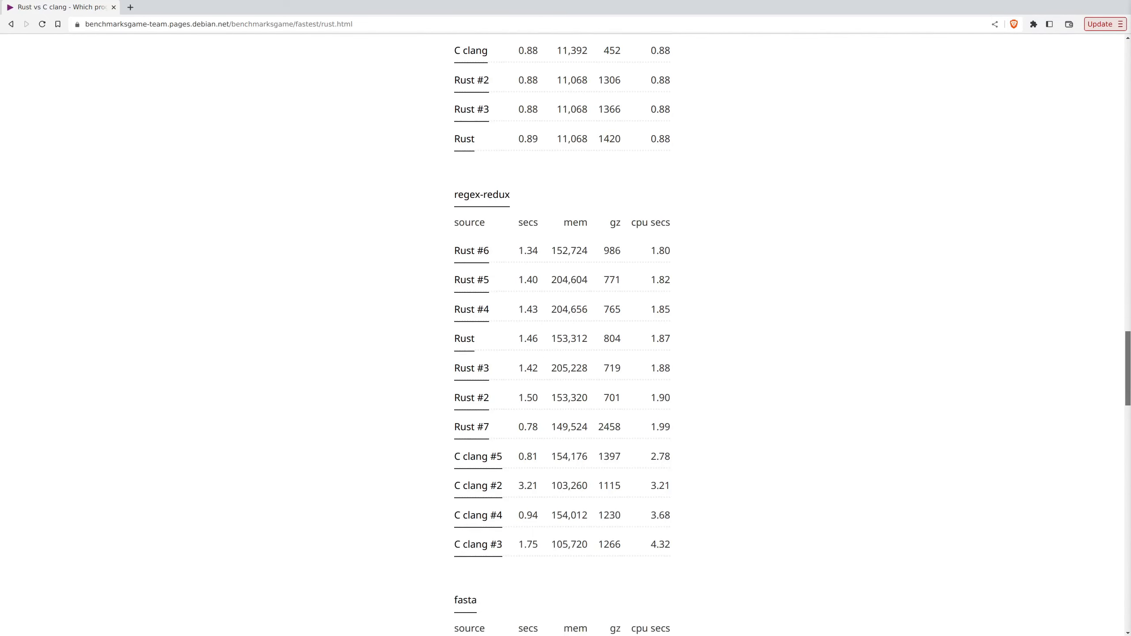
scroll(down, 3)
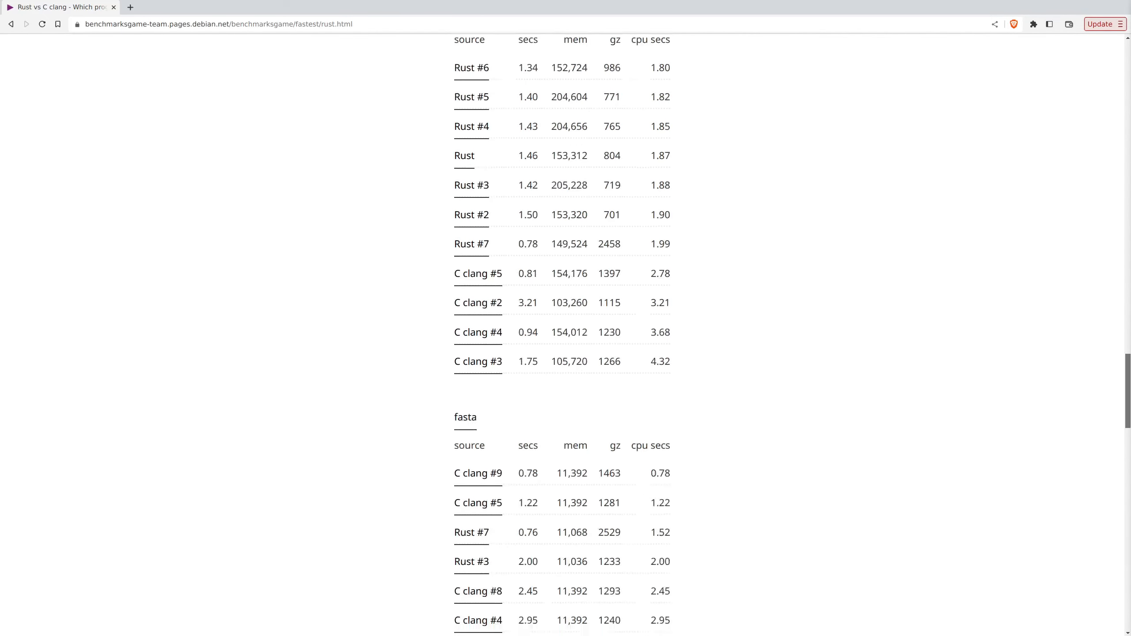